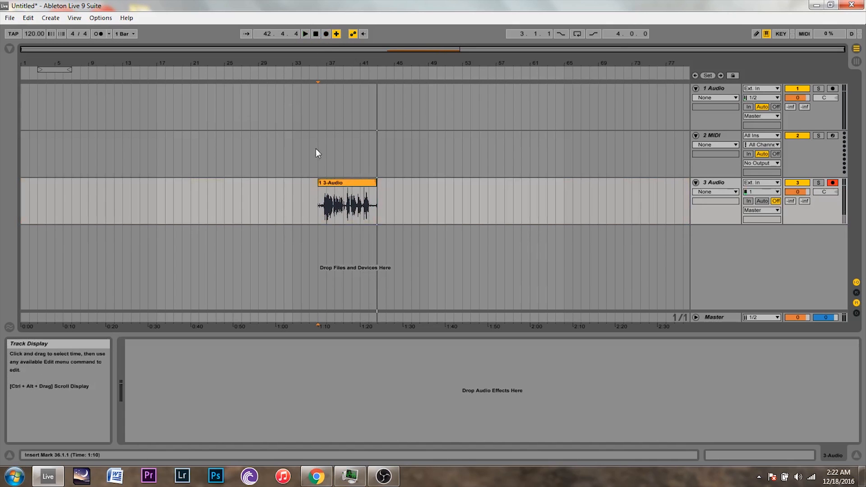
{"action": "mouse_move", "coordinate": [319, 220]}
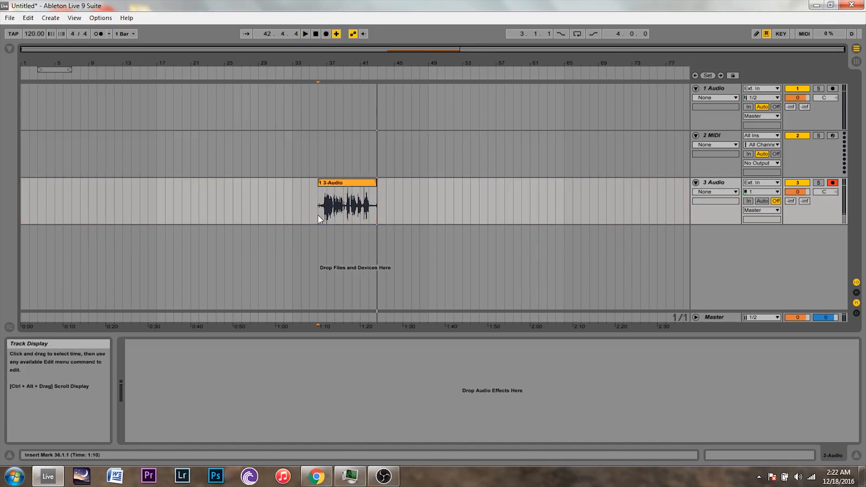
Place the insert marker at the start of the 3-Audio clip and play the arrangement from there.
{"action": "left_click", "coordinate": [316, 34]}
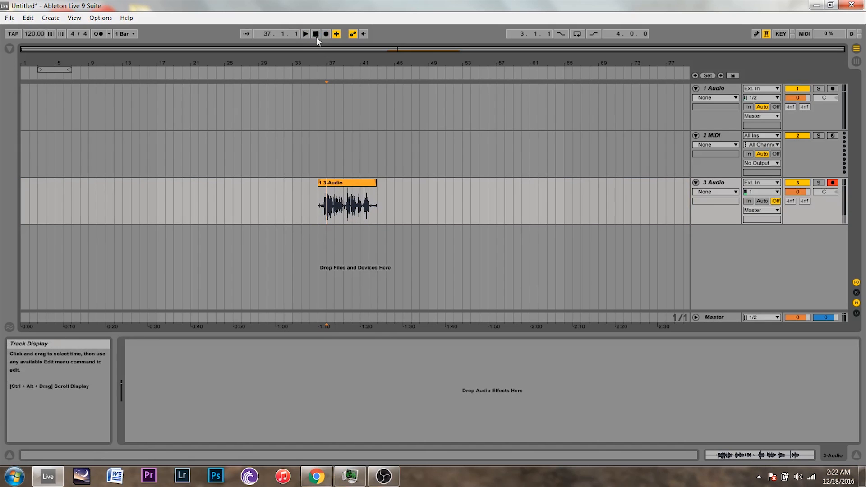
{"action": "left_click", "coordinate": [308, 33]}
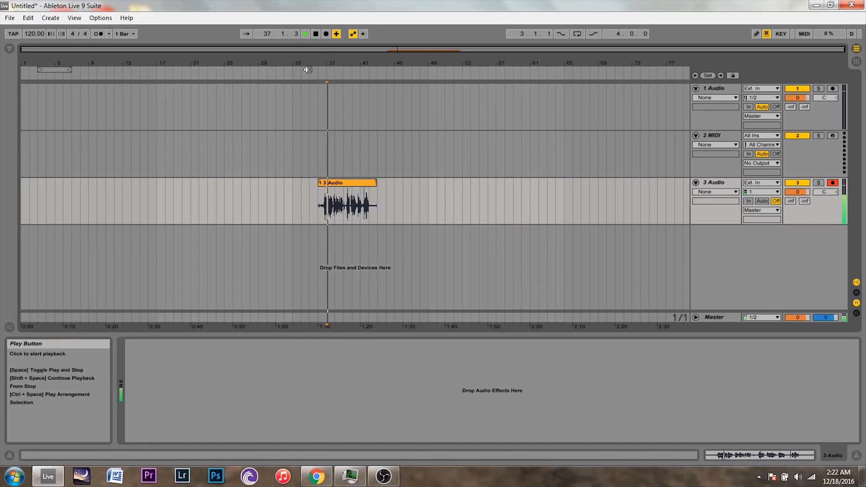